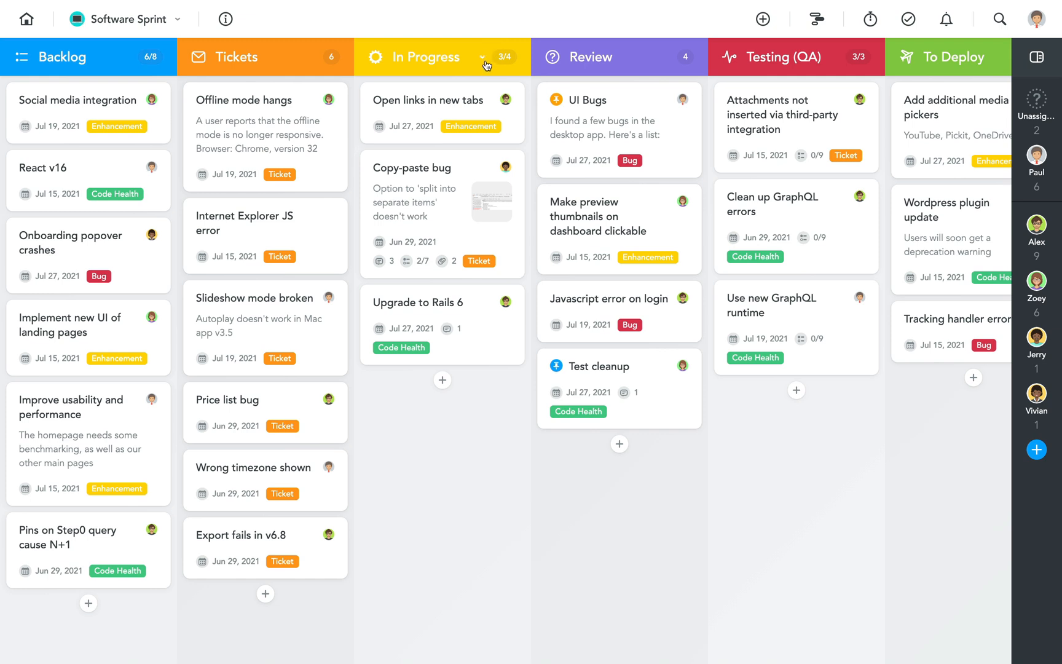
# Limit the In Progress section to 3 tasks in its section settings
pyautogui.click(482, 56)
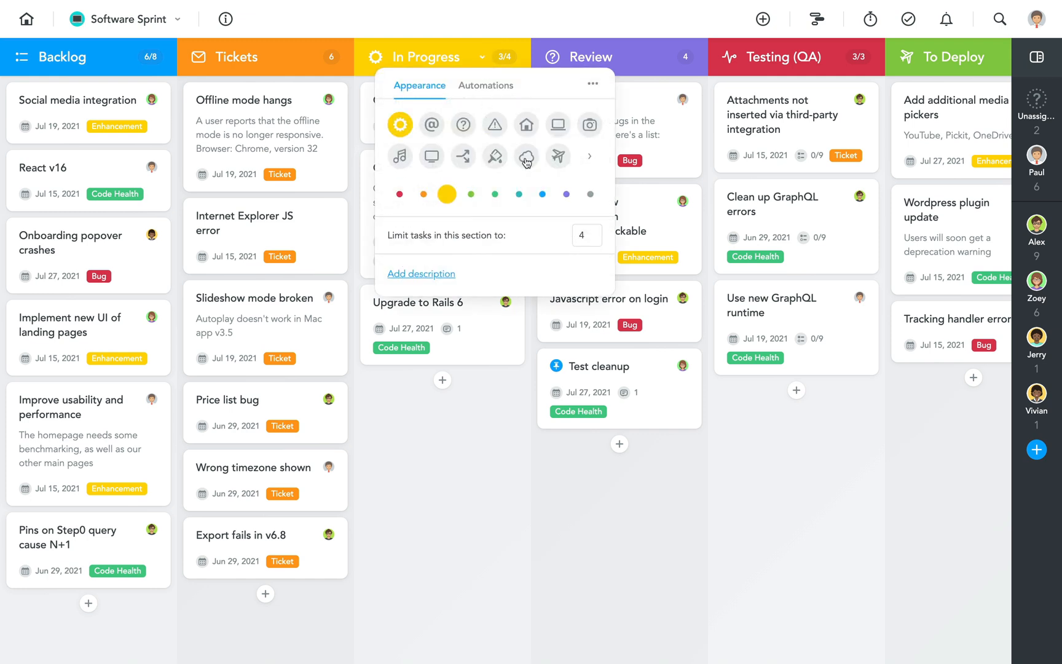
pyautogui.click(586, 234)
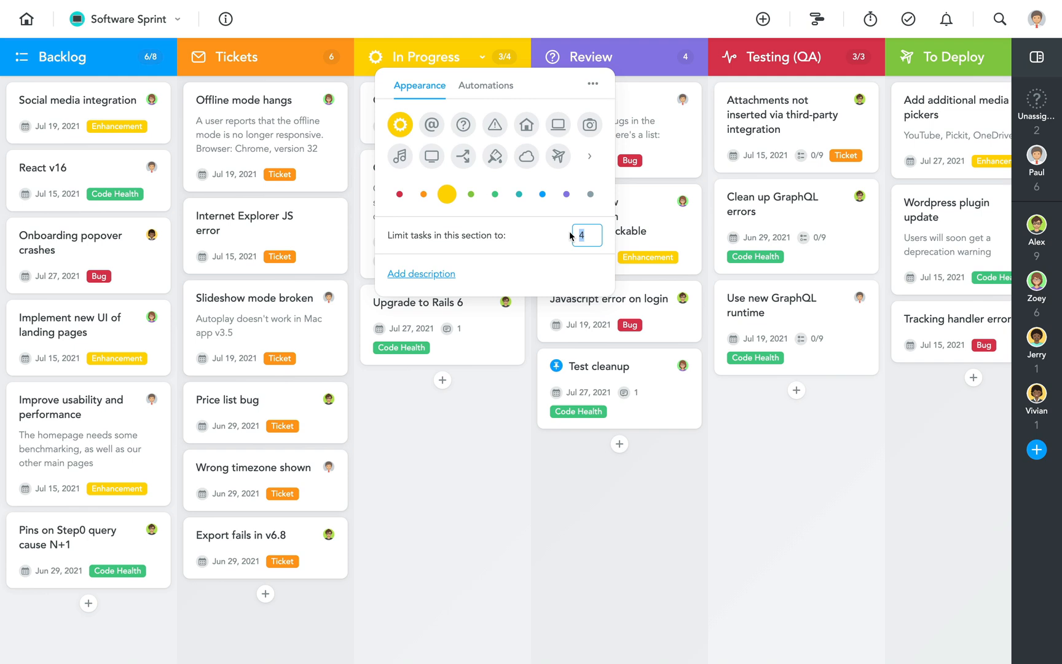
pyautogui.write('3')
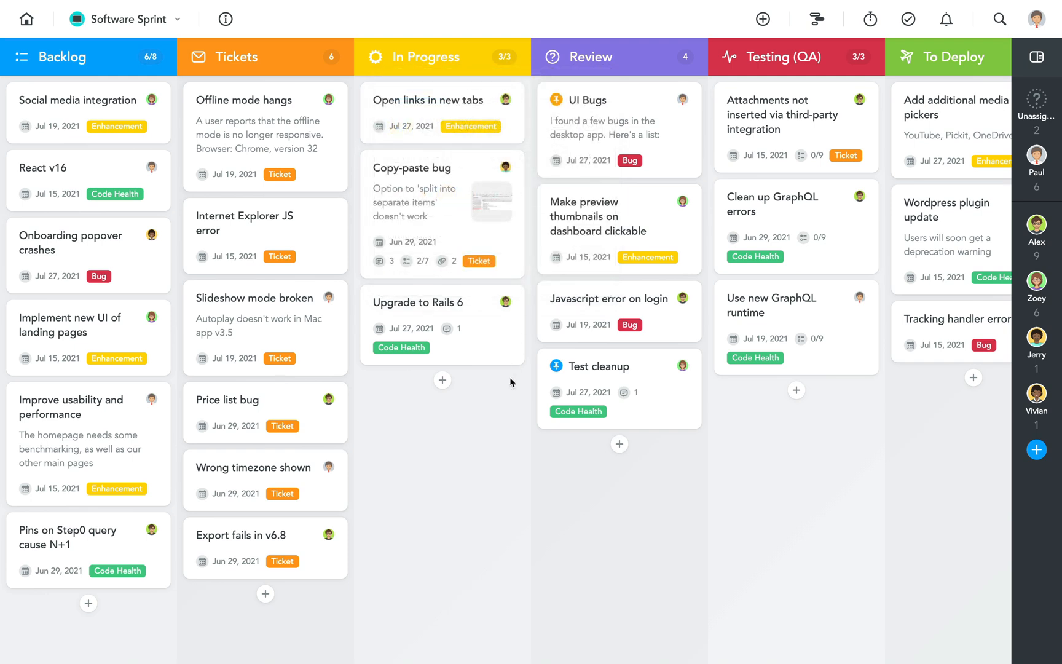
pyautogui.moveTo(313, 337)
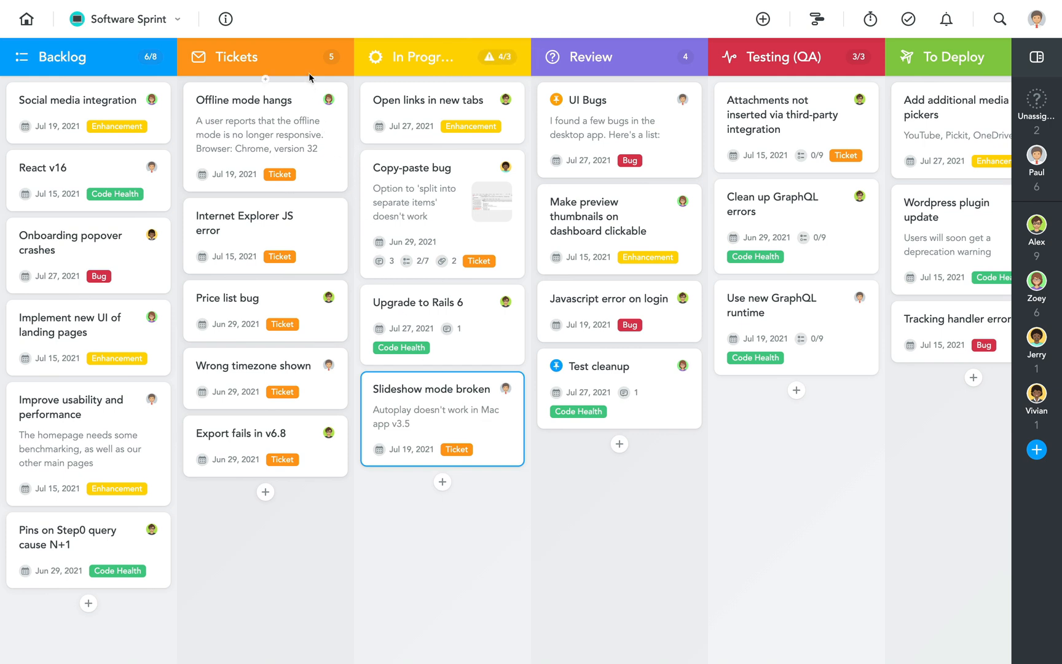
# Bring up the Tickets section settings and its more-options menu
pyautogui.click(313, 56)
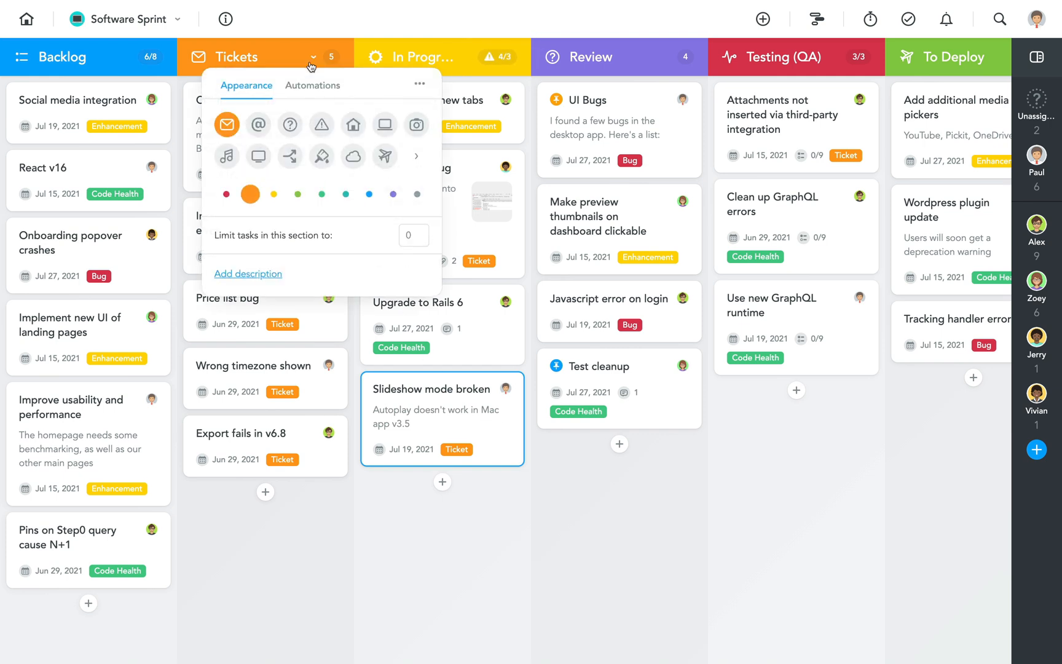
pyautogui.moveTo(421, 84)
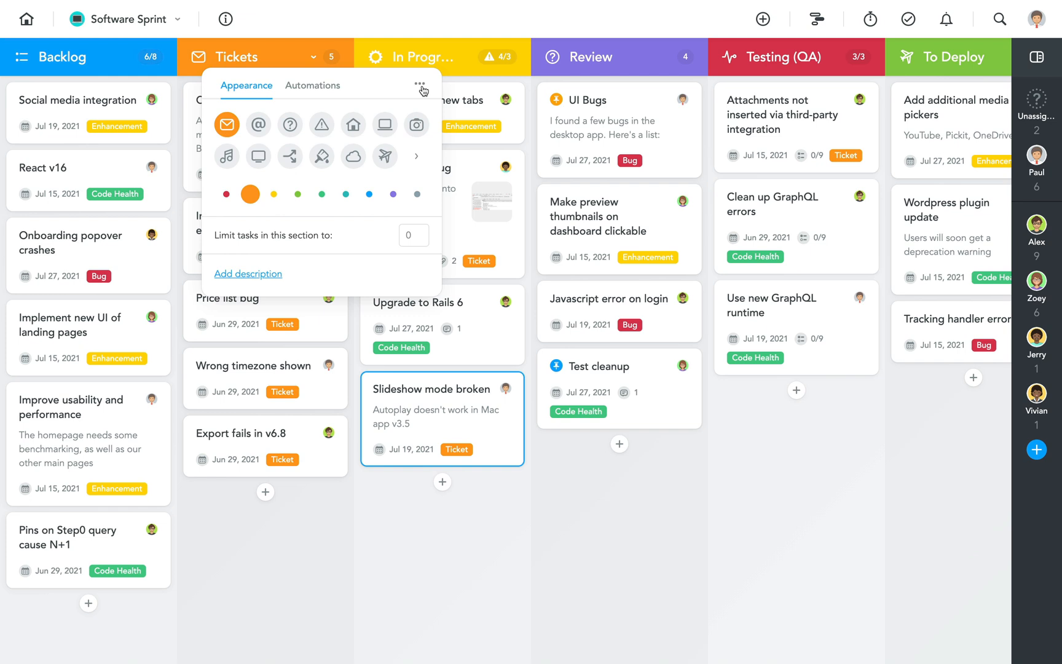
pyautogui.click(421, 89)
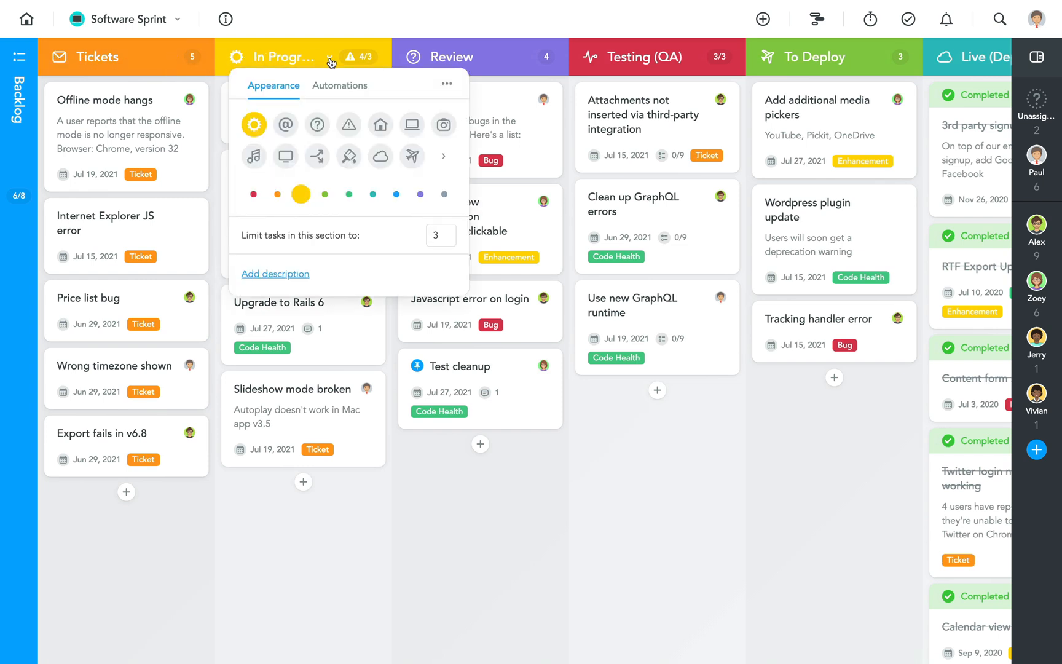
# Reorder In Progress tasks by Due Date for all project members, Copy-paste bug first
pyautogui.click(446, 83)
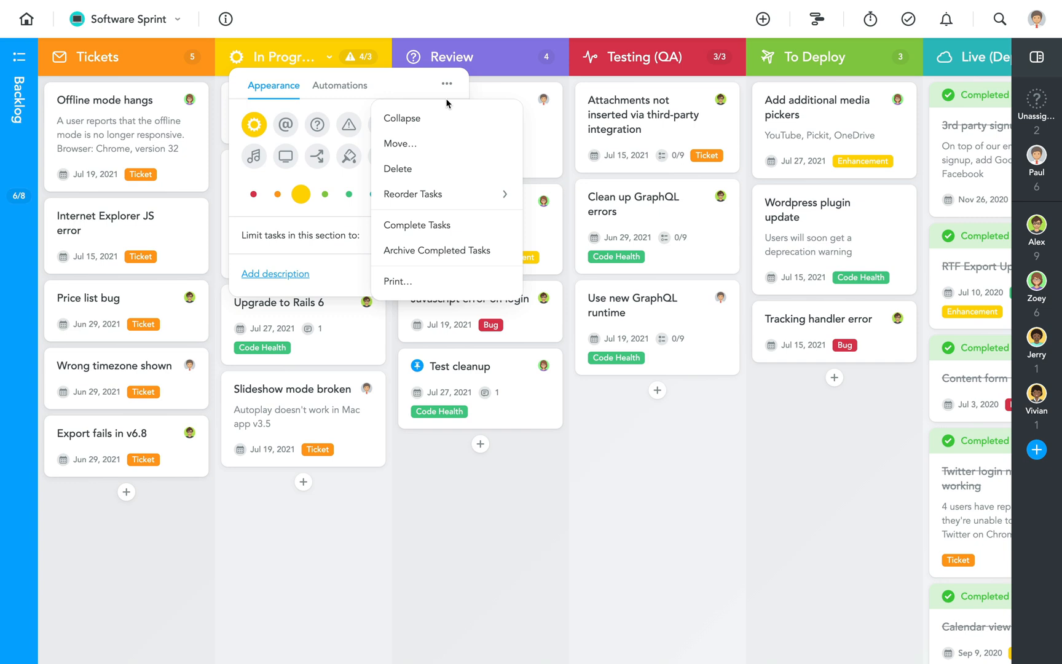
pyautogui.moveTo(446, 143)
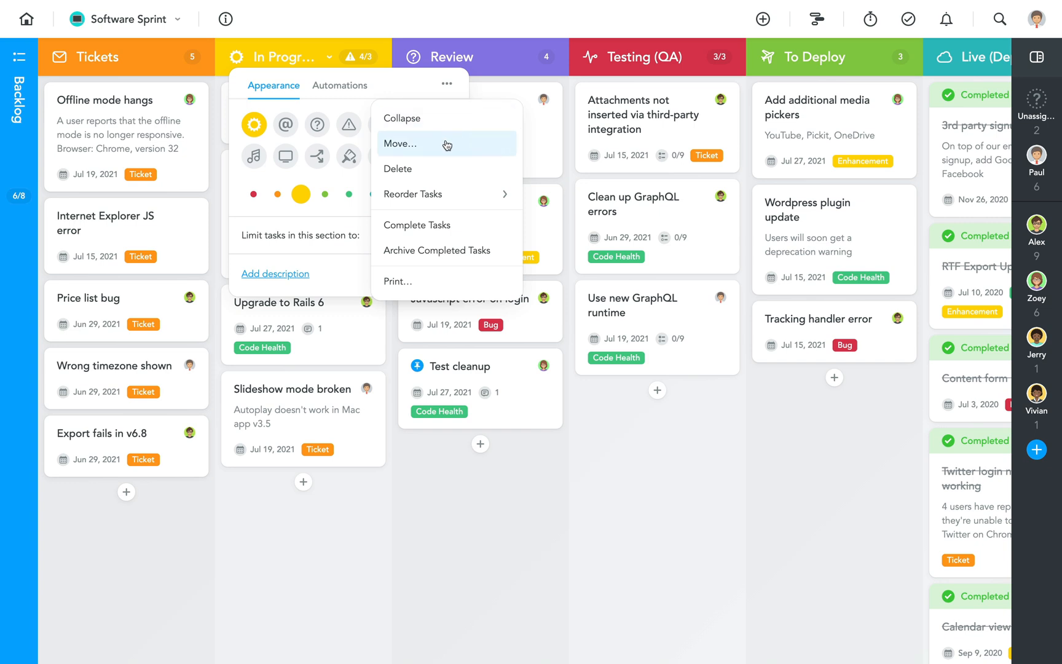
pyautogui.moveTo(447, 159)
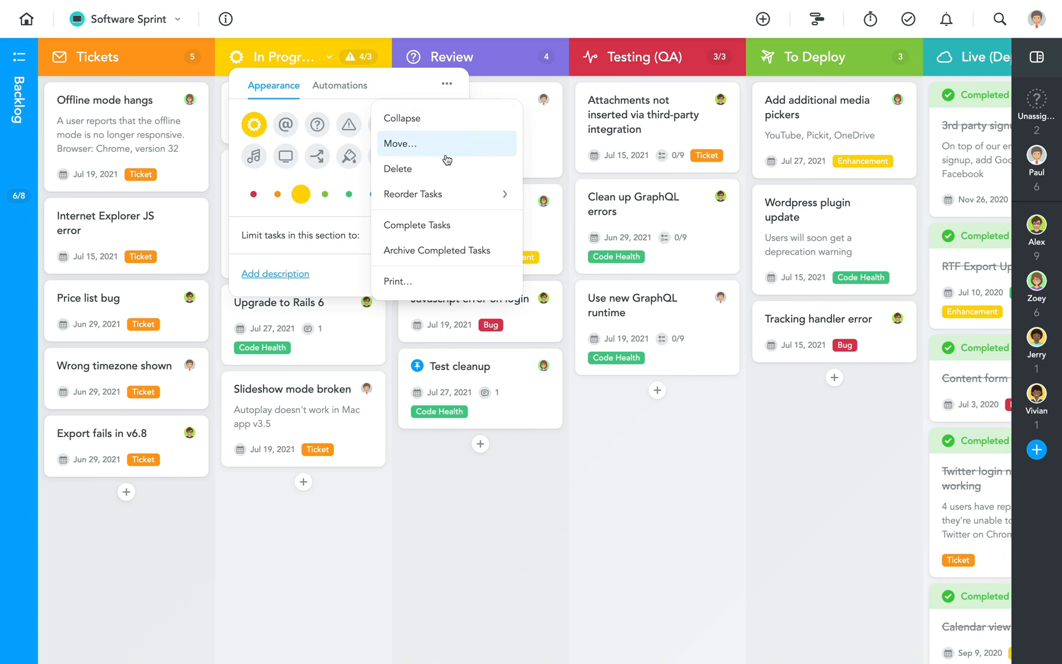
pyautogui.click(413, 194)
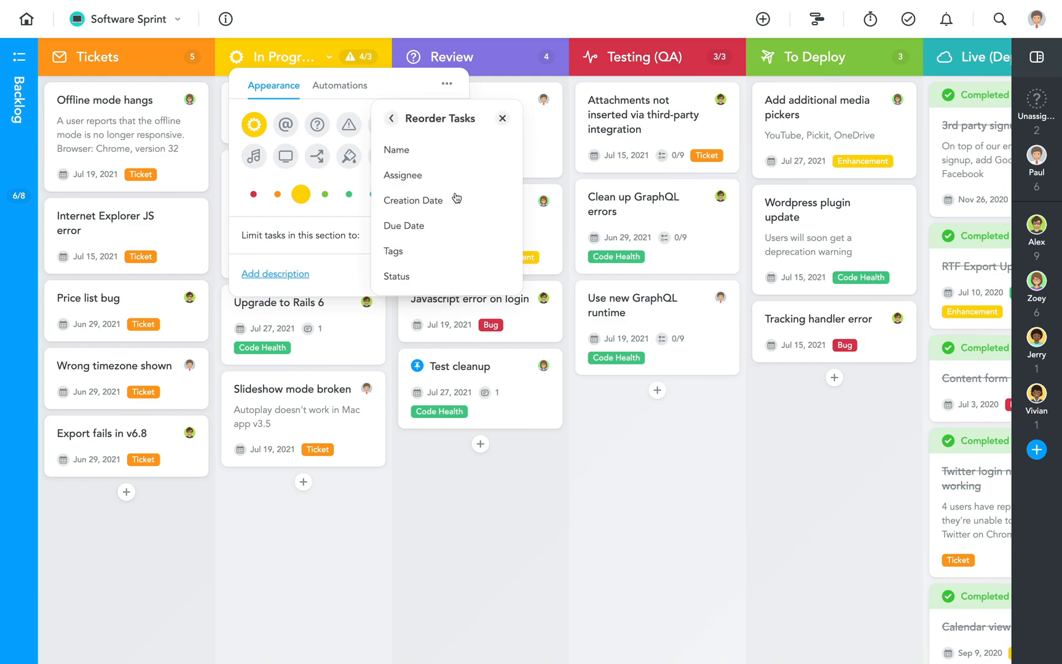
pyautogui.click(404, 224)
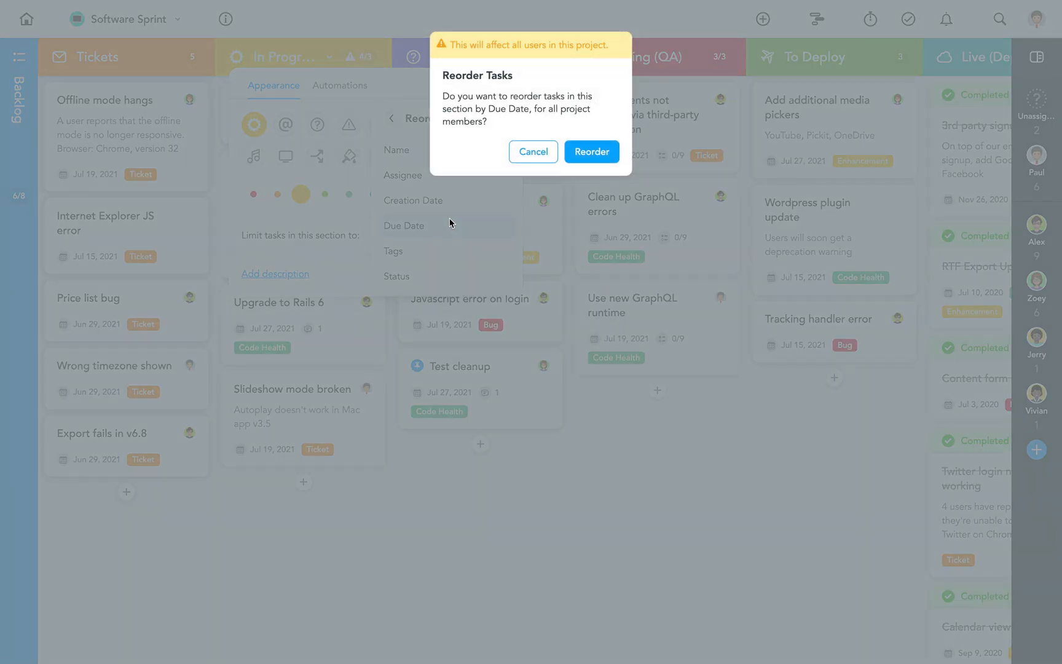
pyautogui.click(590, 151)
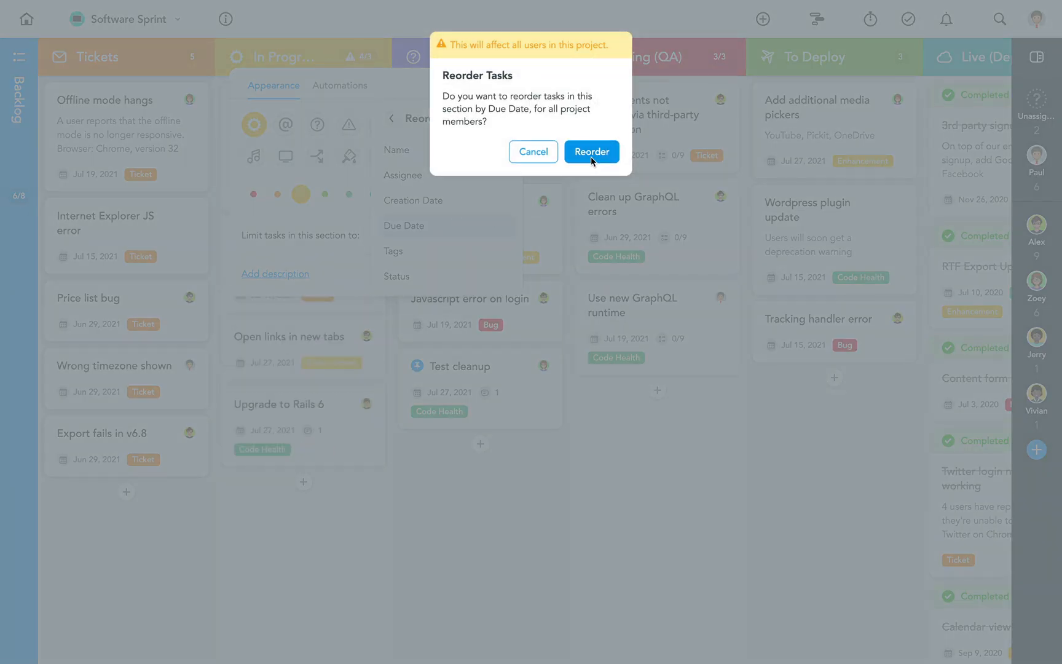
pyautogui.click(590, 151)
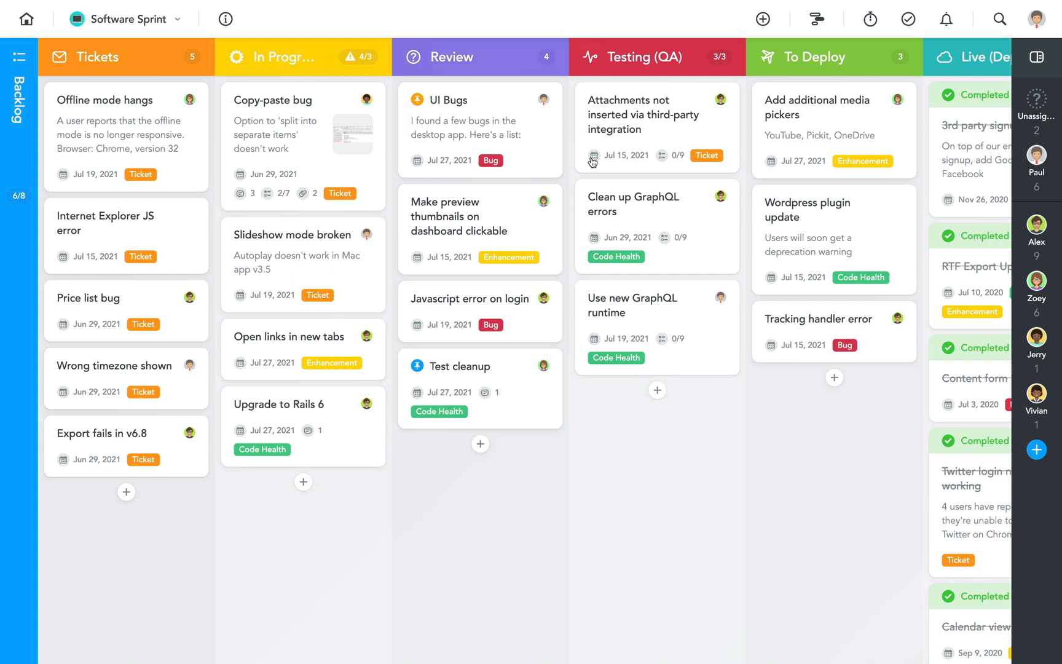
pyautogui.hscroll(3)
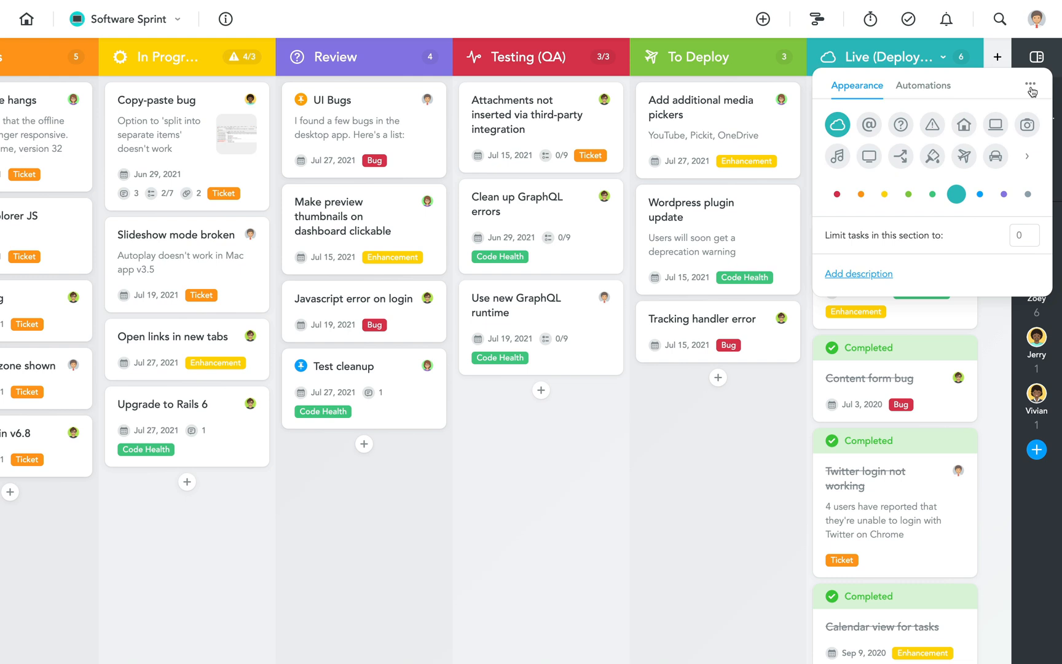
# Archive the completed tasks in Live (Deployed), leaving the section empty
pyautogui.click(1030, 84)
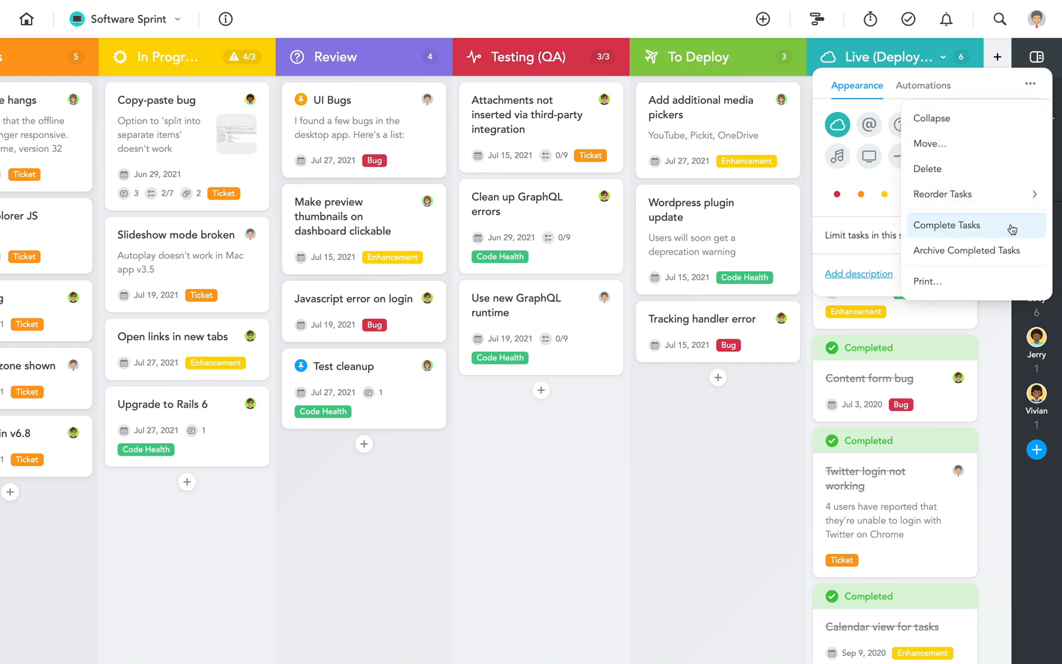
pyautogui.moveTo(966, 250)
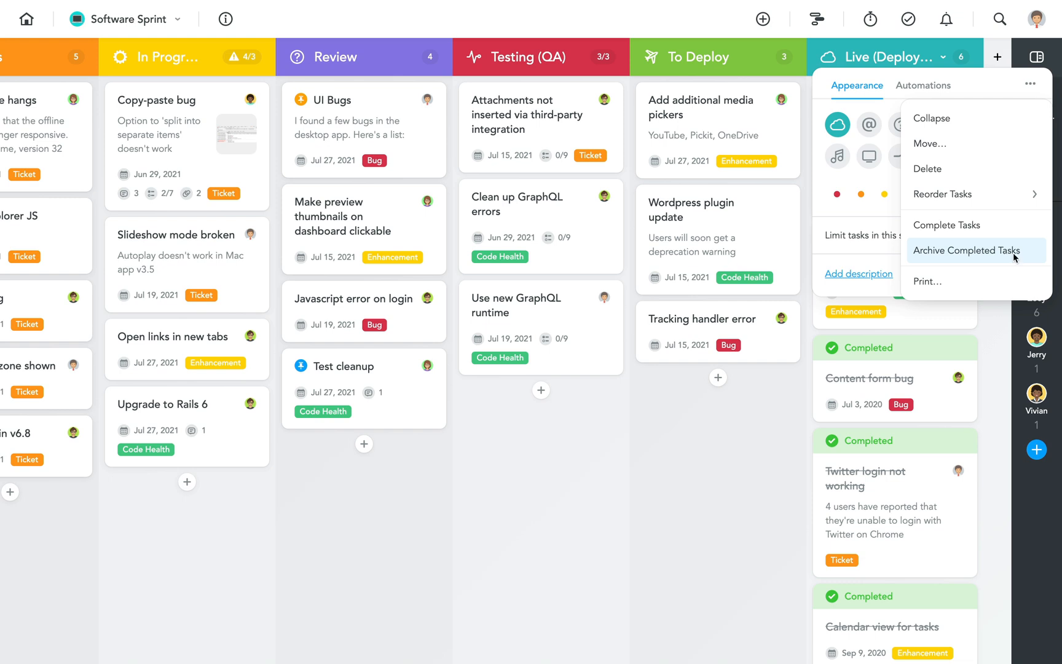
pyautogui.click(966, 251)
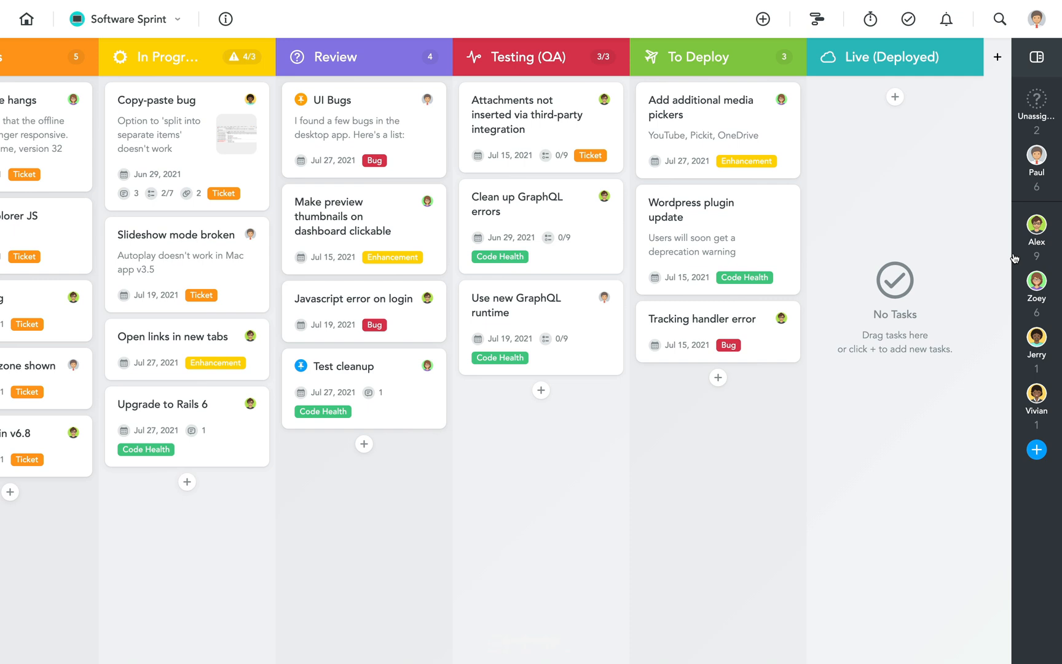
pyautogui.moveTo(772, 228)
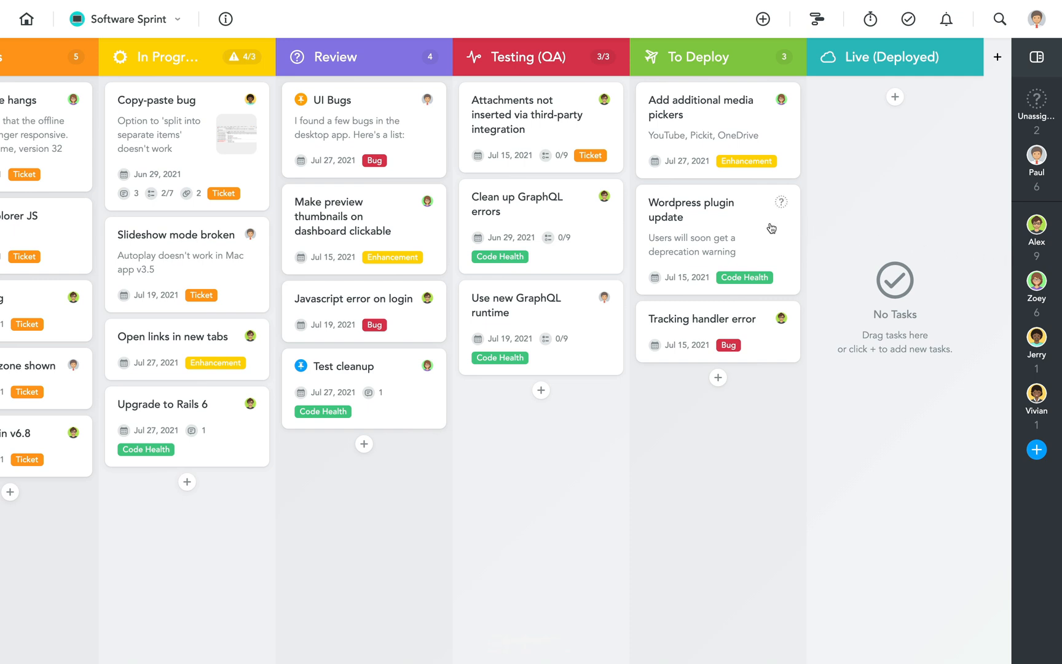
pyautogui.click(718, 240)
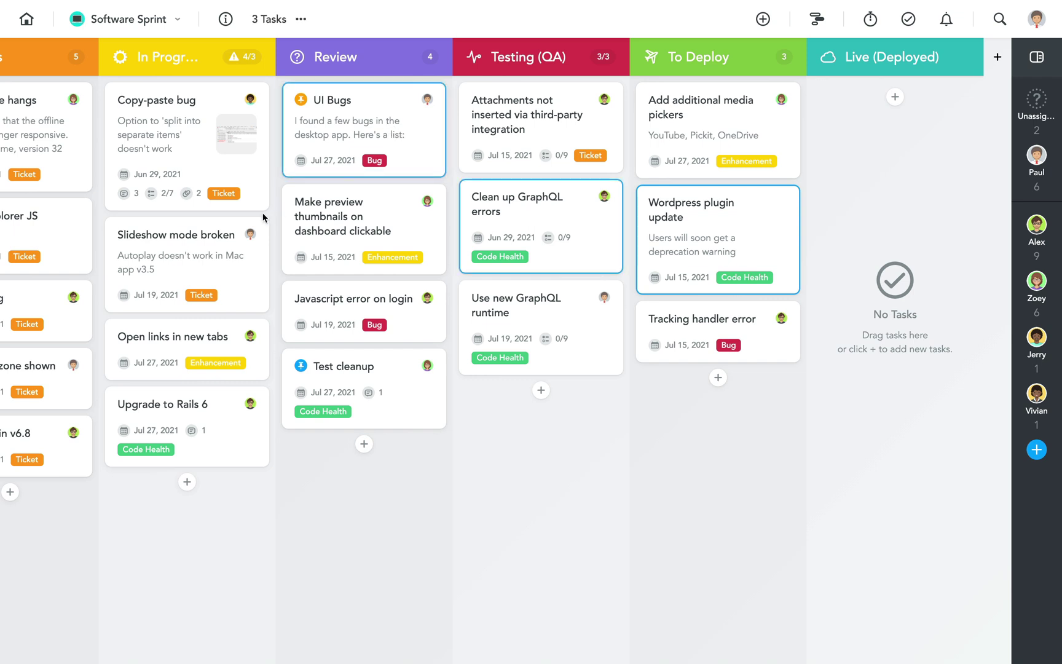
pyautogui.click(187, 264)
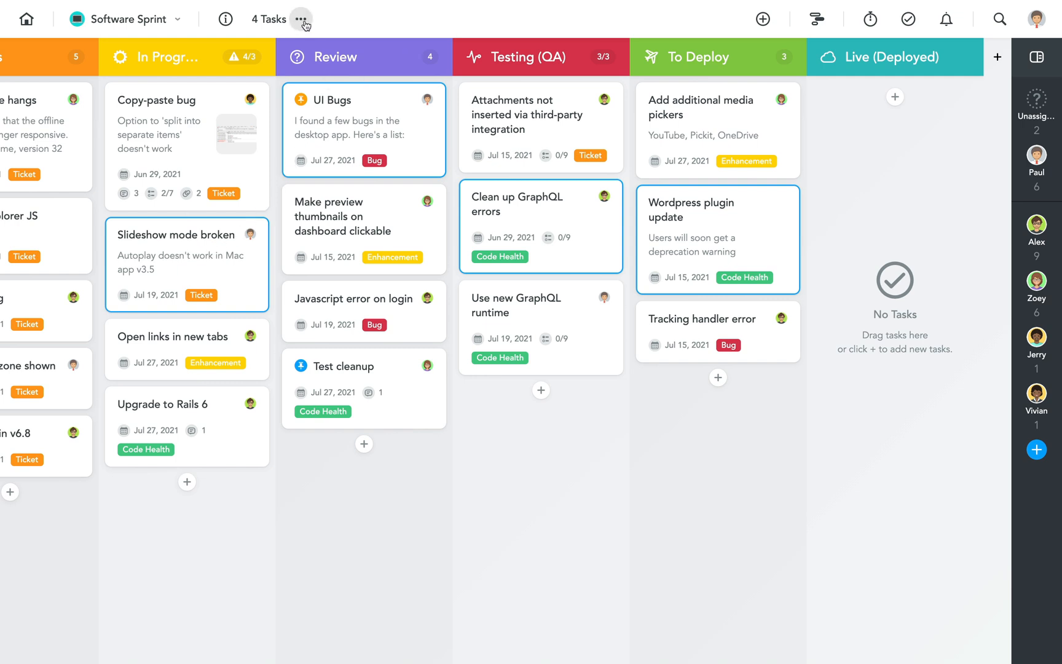
pyautogui.click(300, 18)
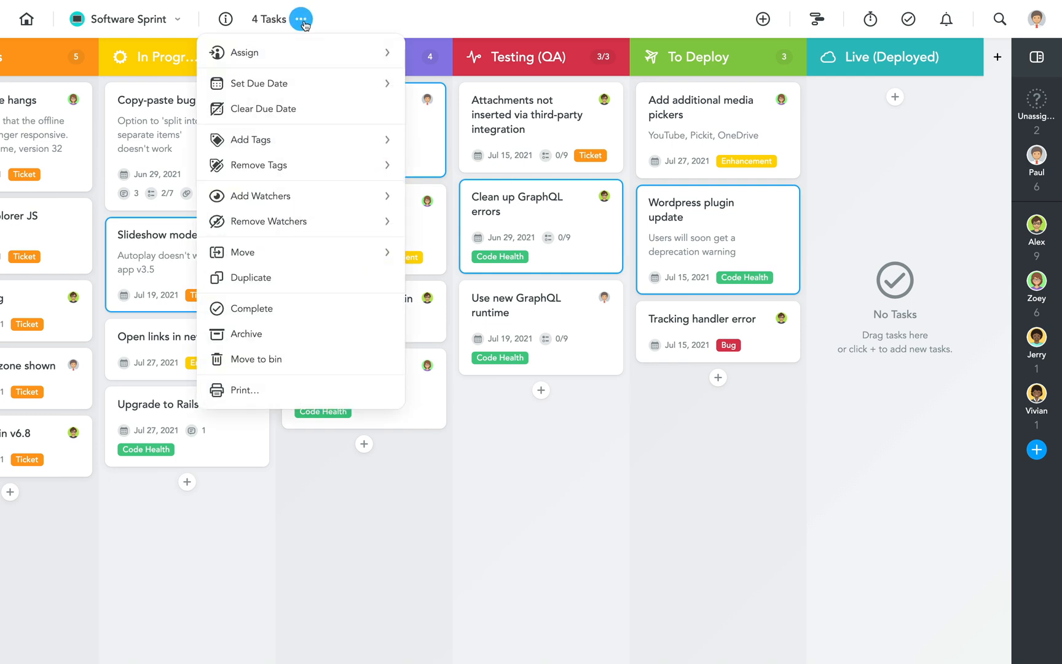
pyautogui.moveTo(301, 83)
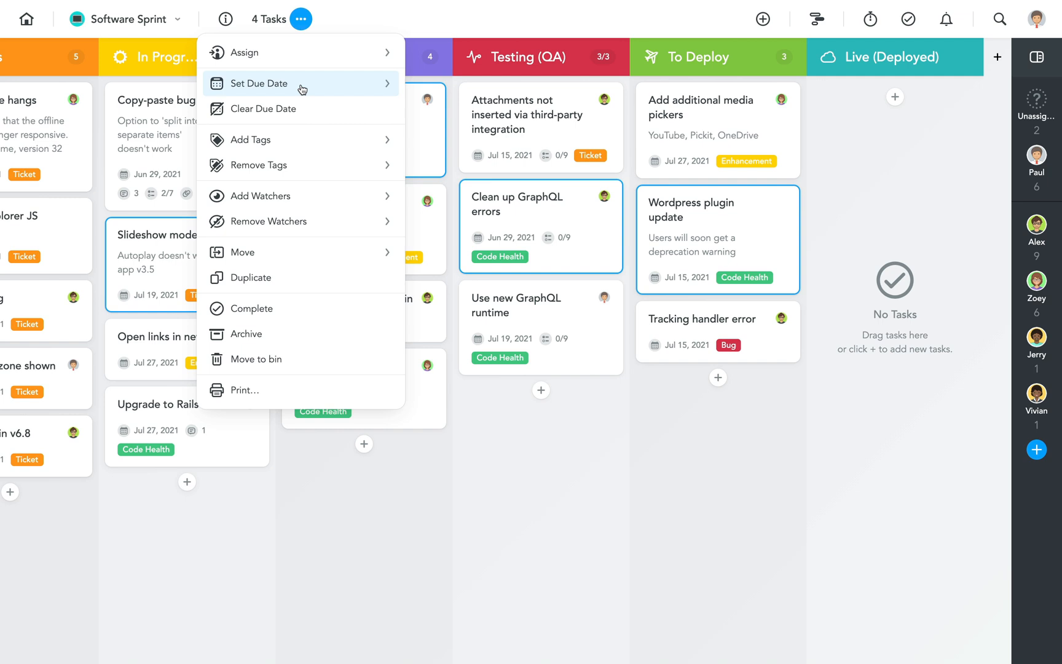
pyautogui.moveTo(301, 140)
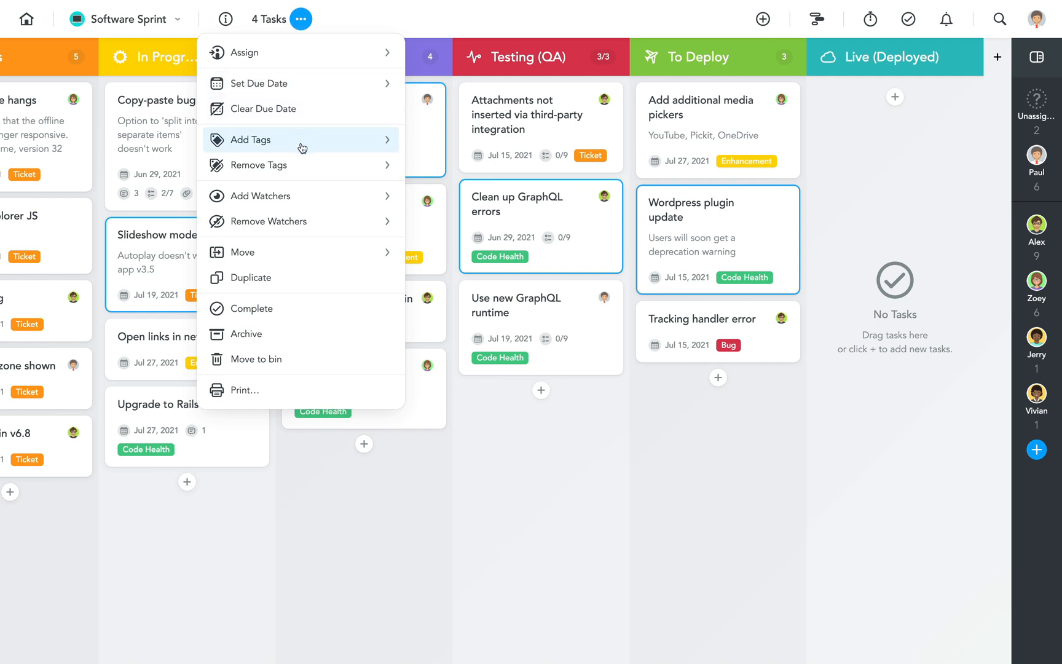
pyautogui.moveTo(297, 256)
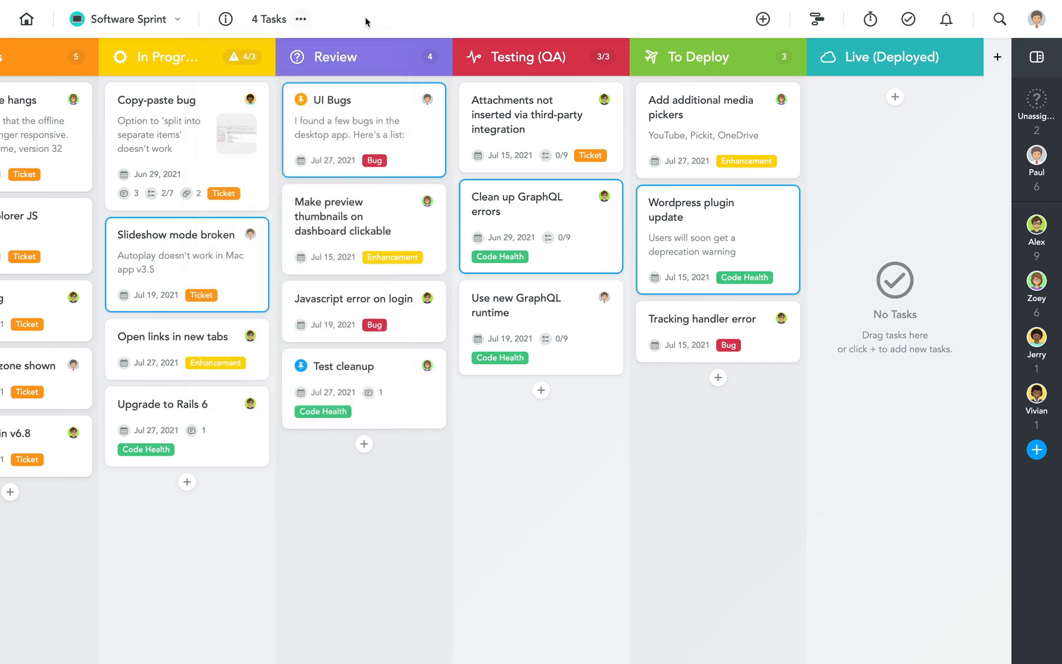
# Show the Software Sprint project properties' Power-Ups list
pyautogui.click(224, 18)
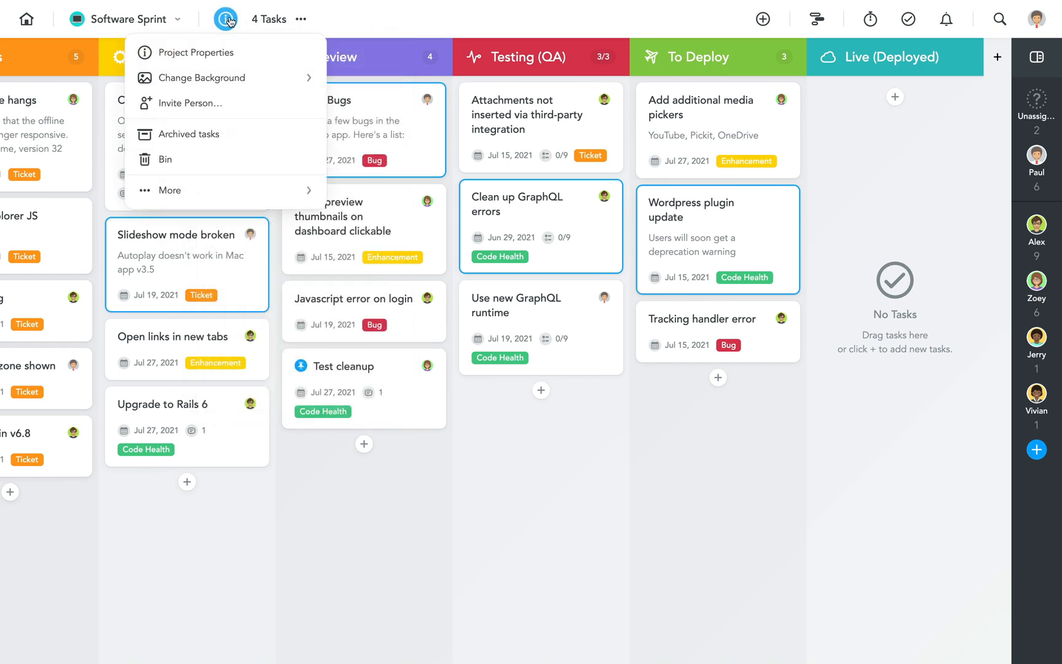
pyautogui.click(204, 51)
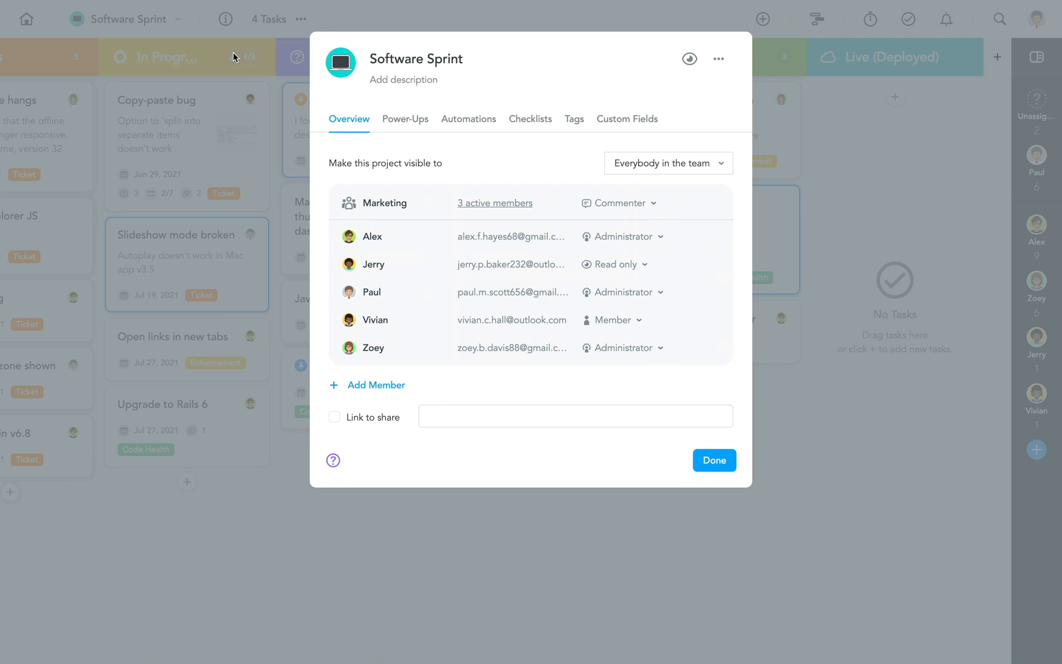
pyautogui.moveTo(406, 121)
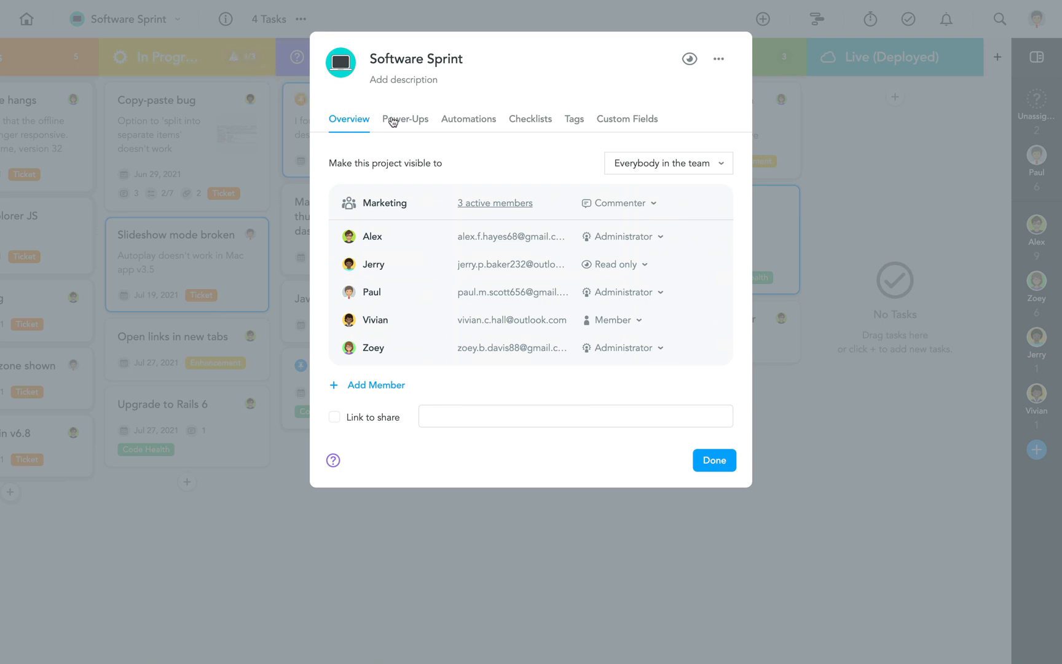
pyautogui.click(405, 118)
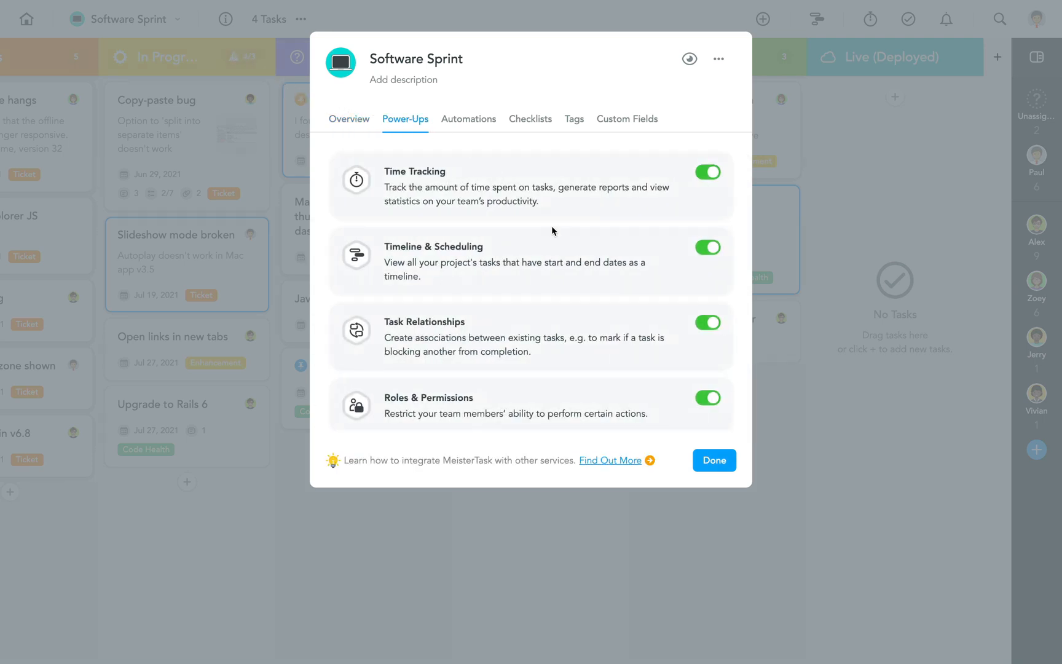
# Toggle the Roles & Permissions power-up off and back on, ending on Overview
pyautogui.click(708, 397)
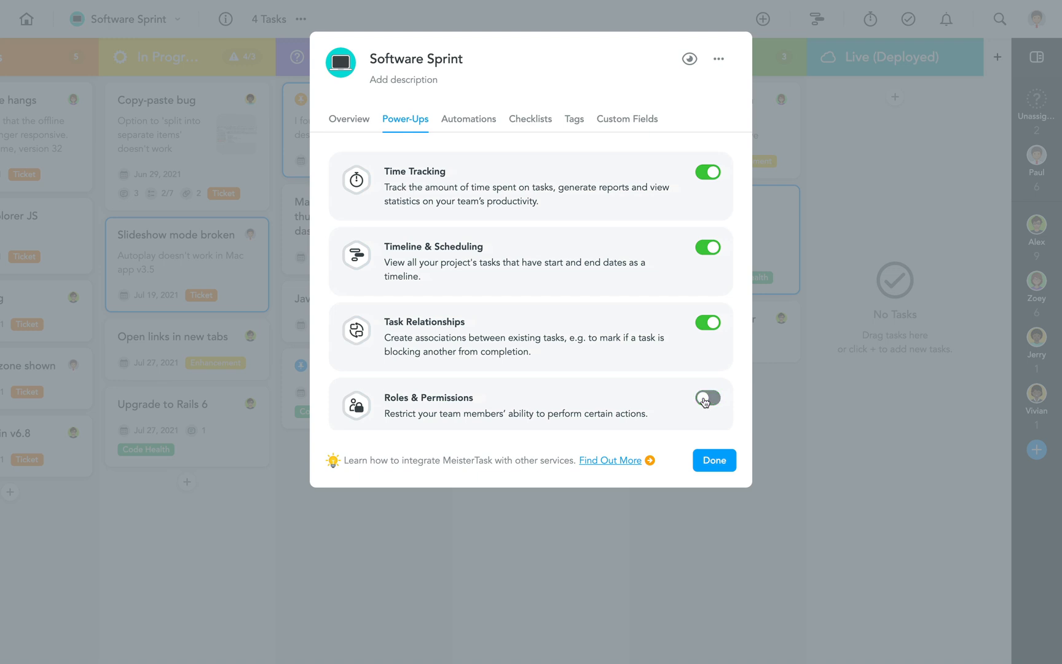
pyautogui.click(708, 400)
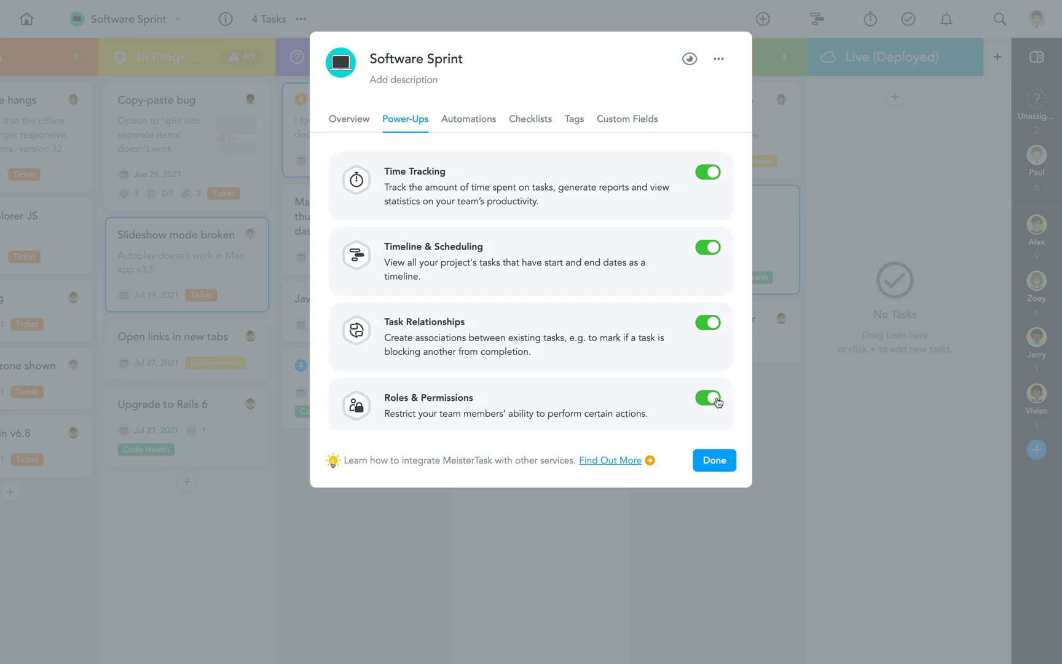
pyautogui.click(350, 117)
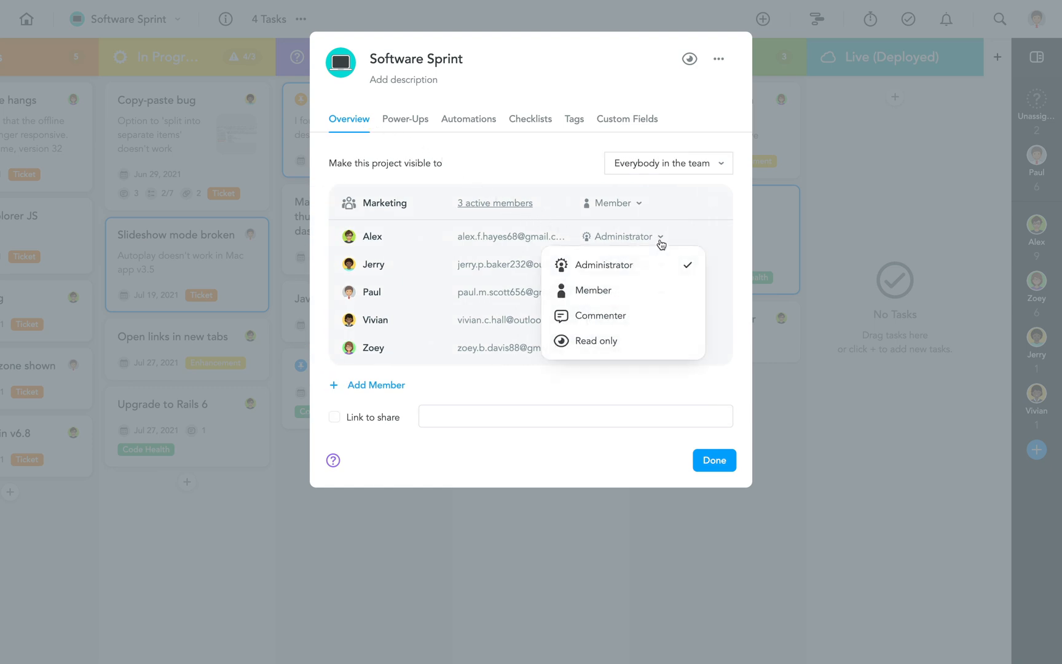
pyautogui.moveTo(655, 265)
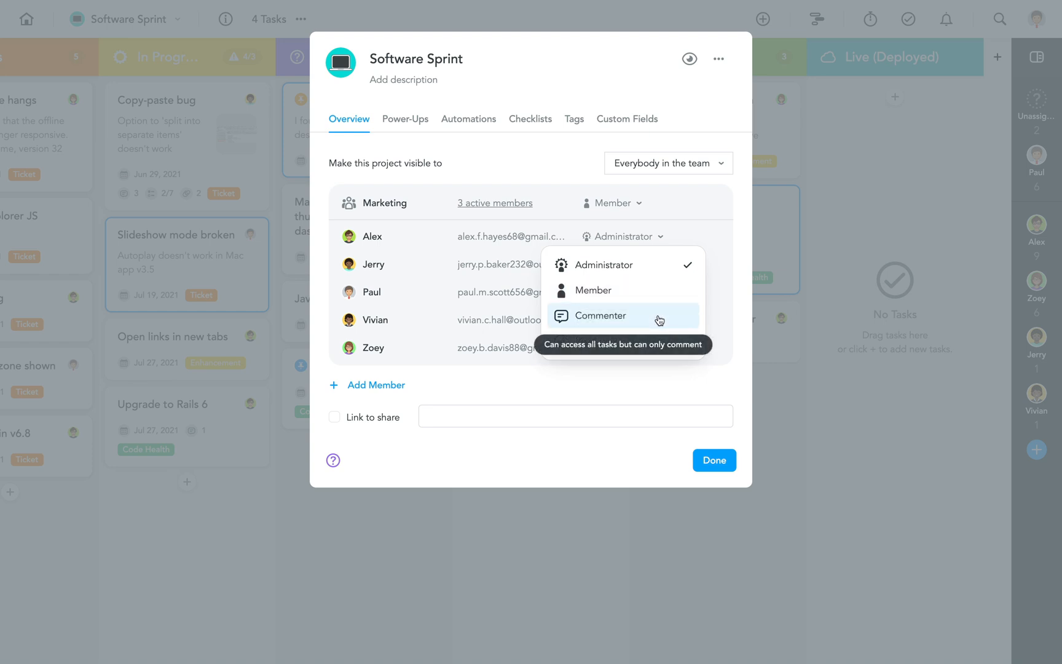
pyautogui.moveTo(655, 340)
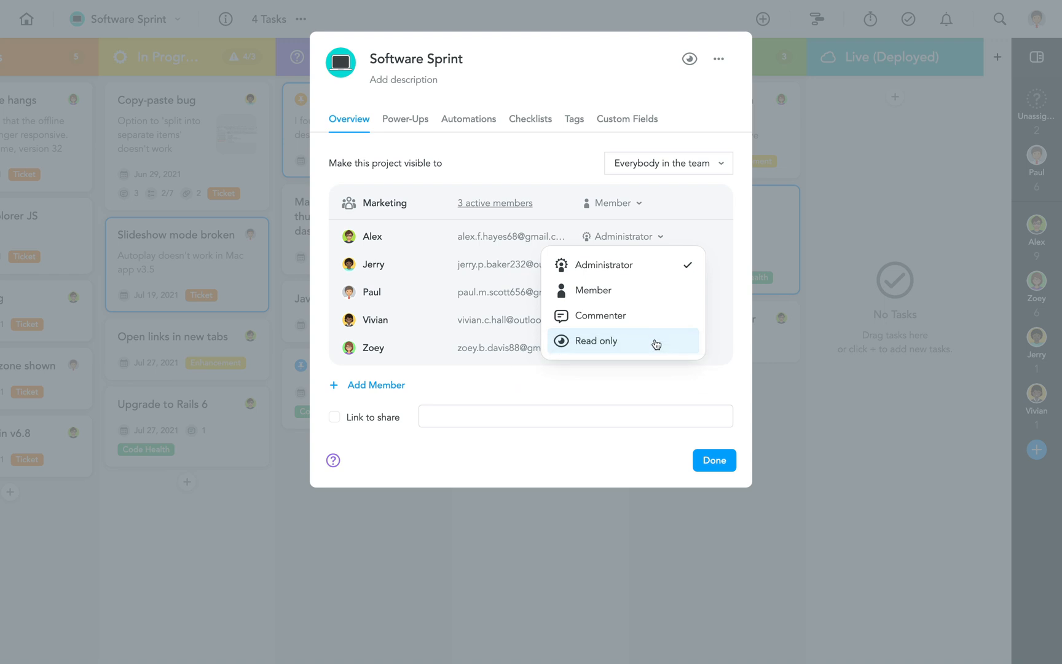
pyautogui.moveTo(655, 341)
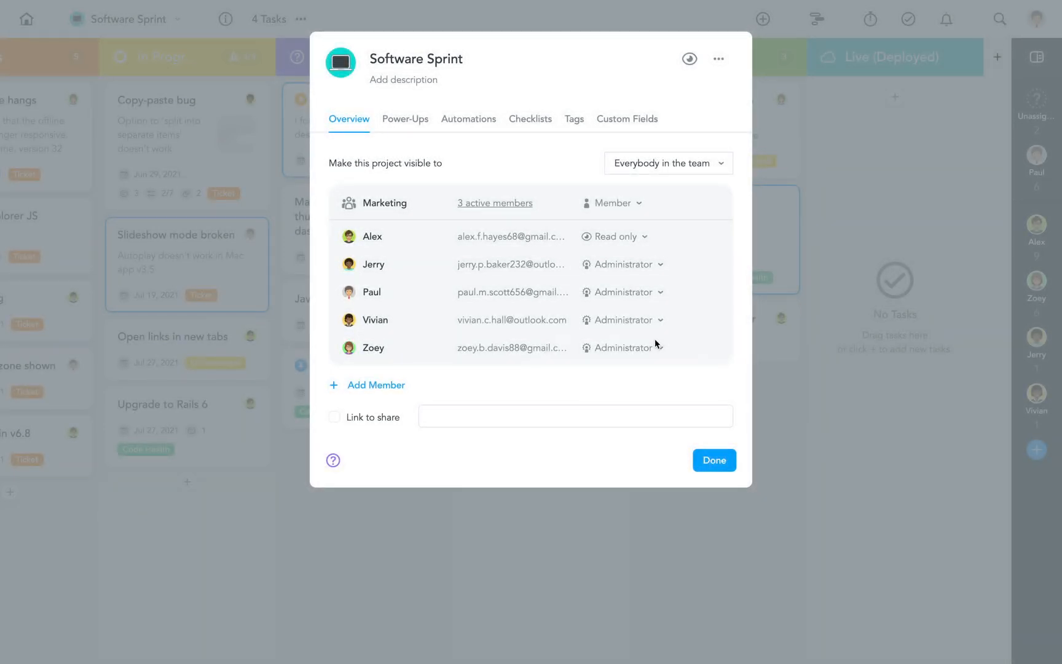
# Close the project properties with Done, returning to the task board
pyautogui.click(713, 461)
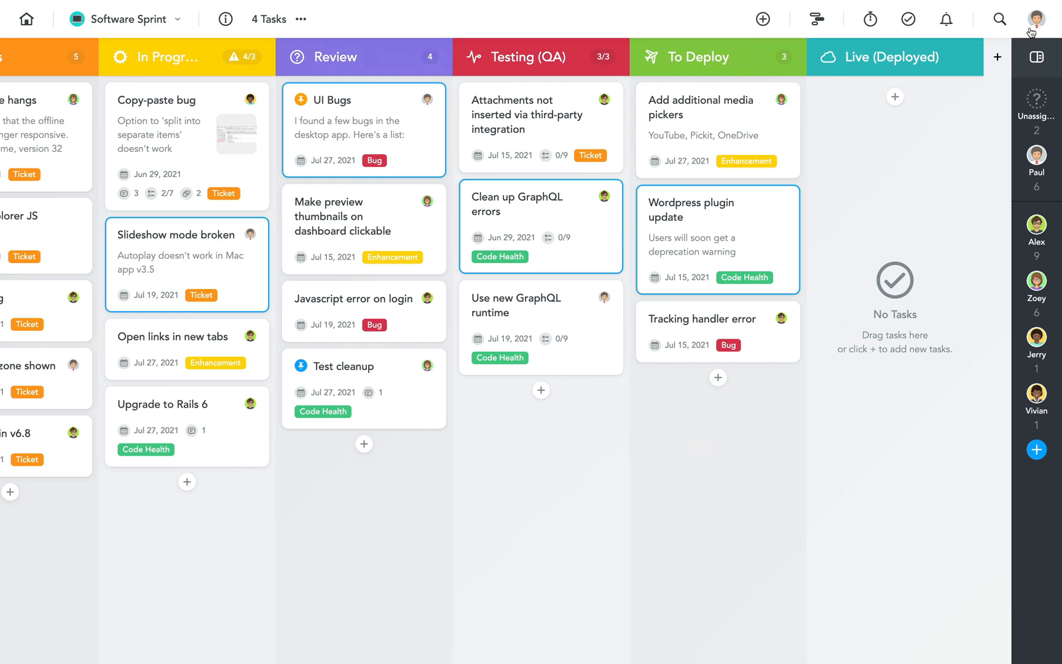
# Show the Help window's Keyboard Shortcuts list and scroll partway down it
pyautogui.click(1036, 19)
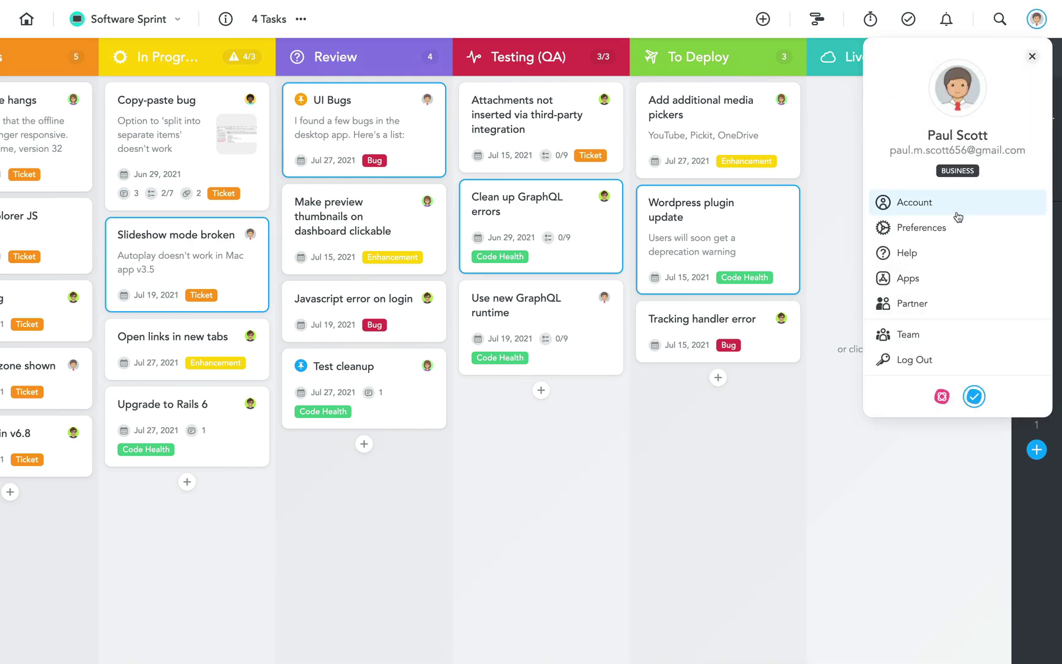
pyautogui.click(905, 254)
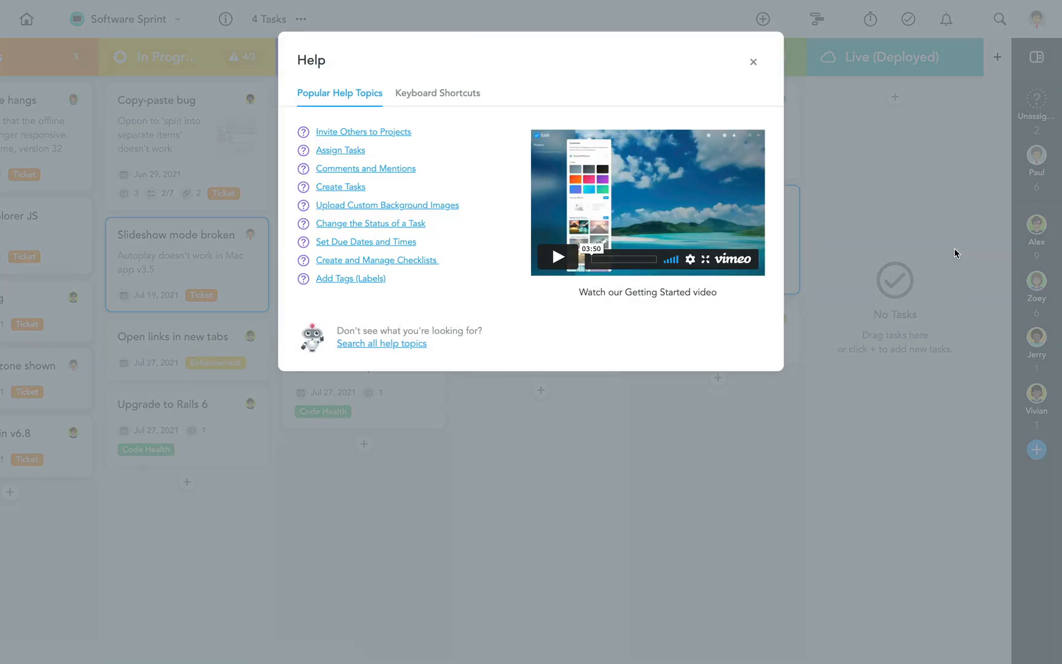
pyautogui.click(437, 93)
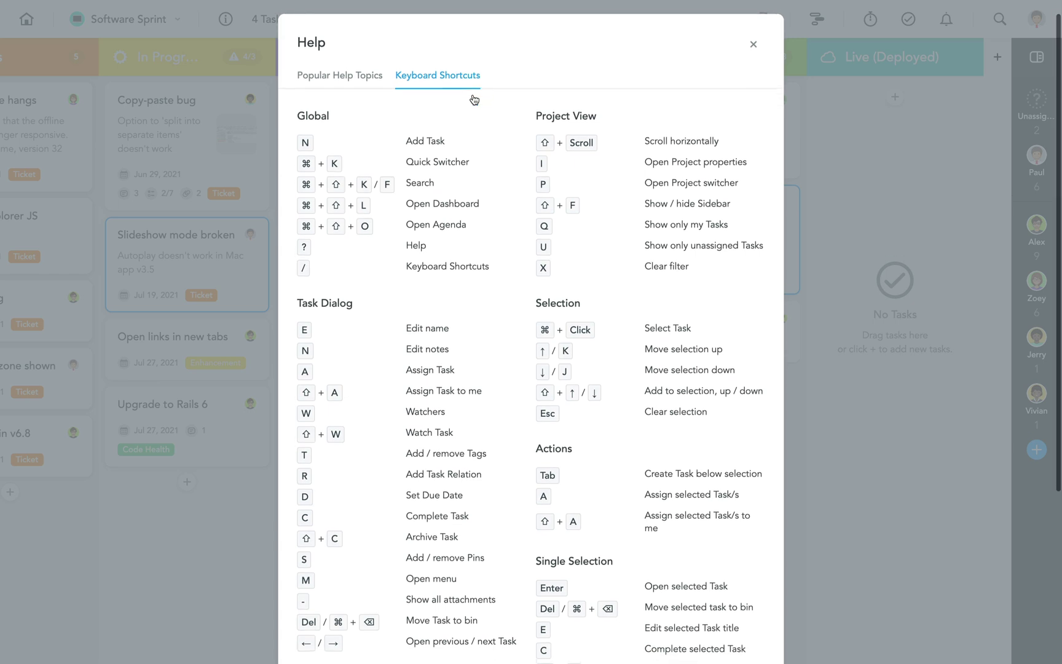
pyautogui.scroll(-3)
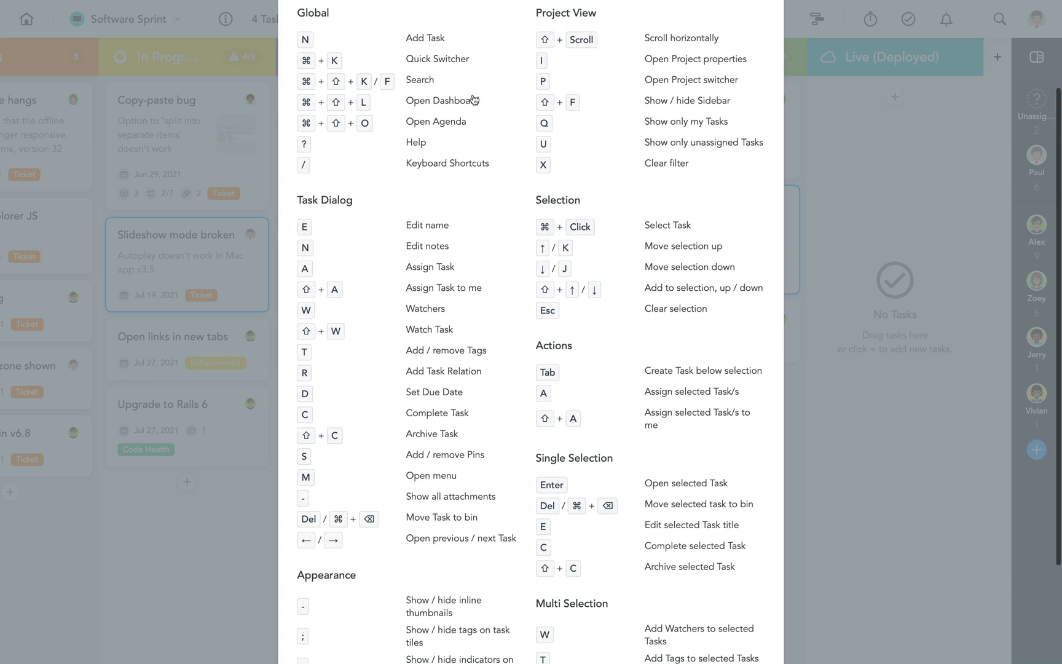
pyautogui.scroll(-3)
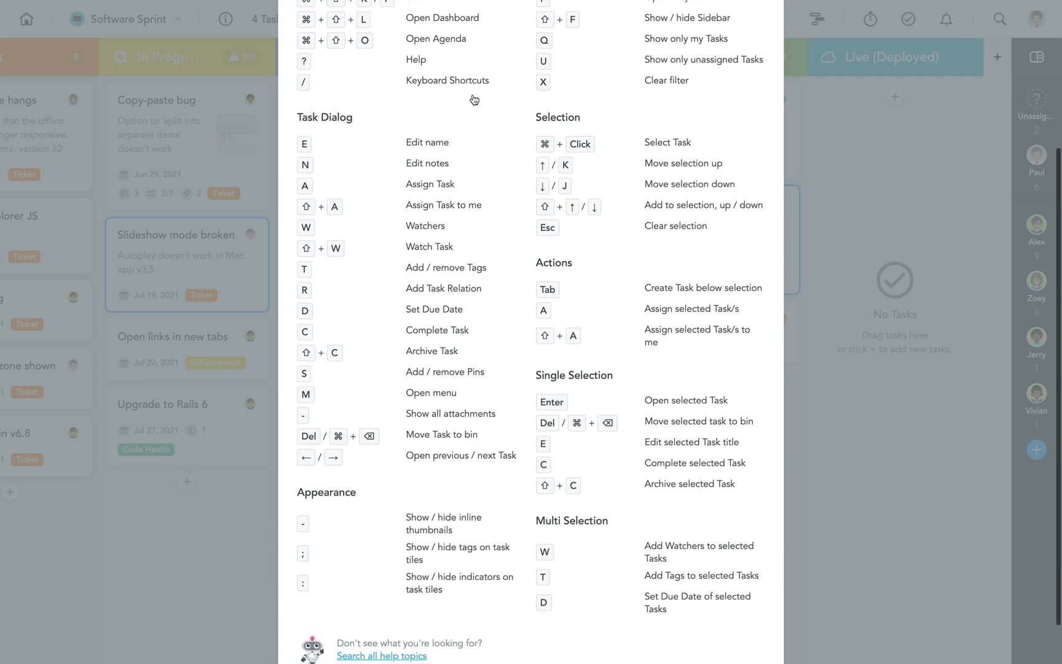
pyautogui.scroll(-3)
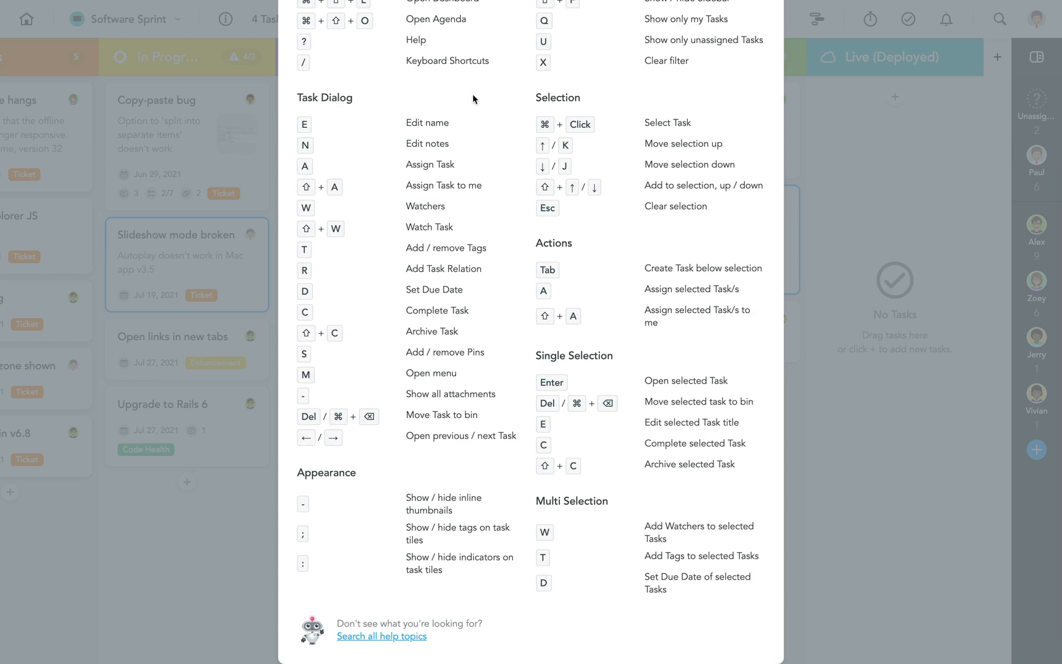